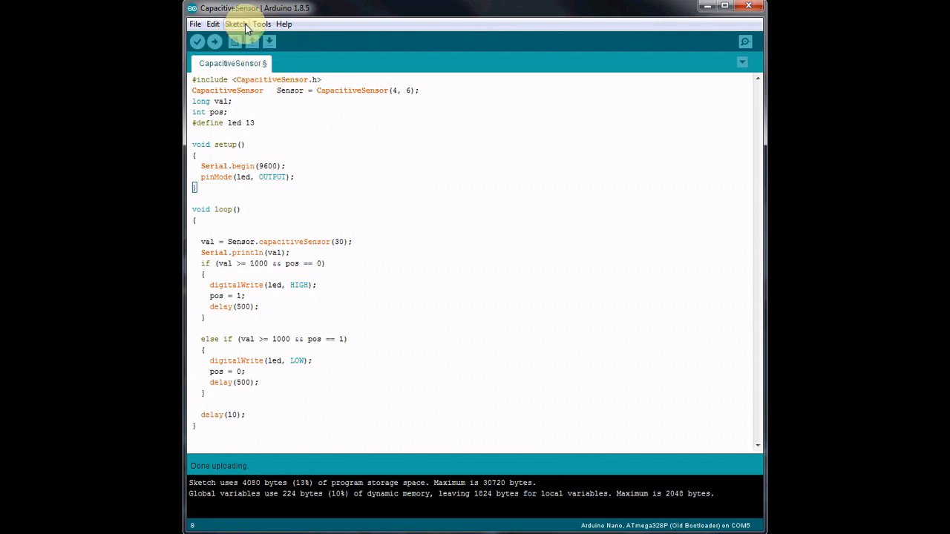
Open Manage Libraries from the Sketch > Include Library menu.
left_click(235, 24)
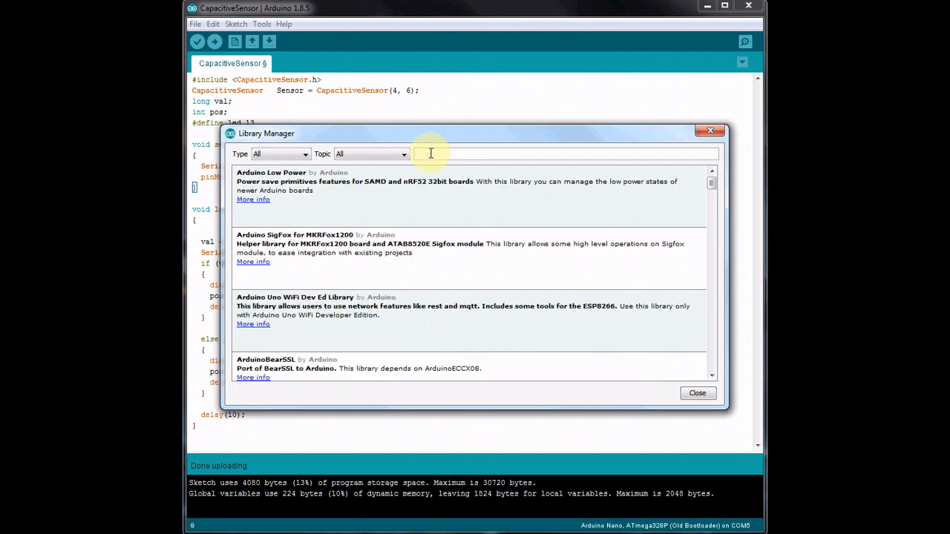
Search the Library Manager for CapacitiveSensor and confirm version 0.5.1 is installed.
type("CapacitiveSensor")
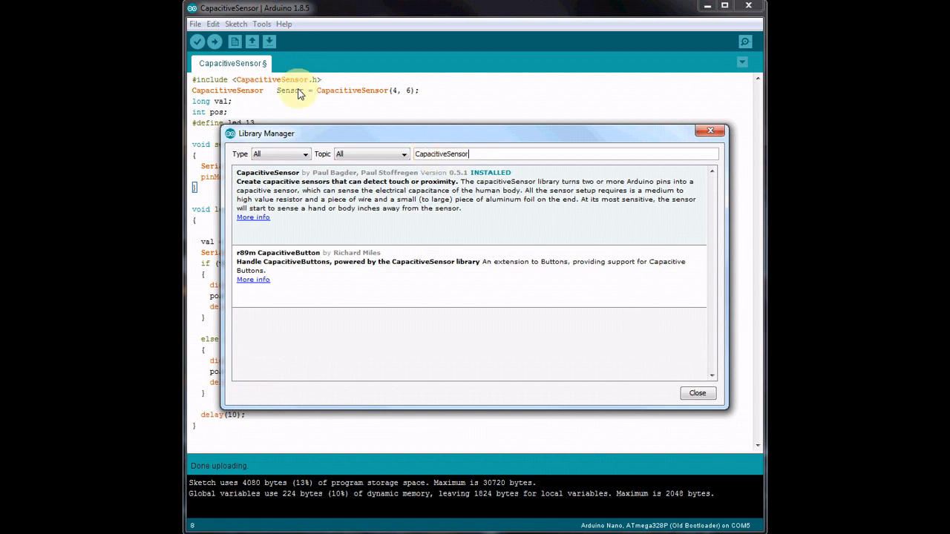
mouse_move(245, 88)
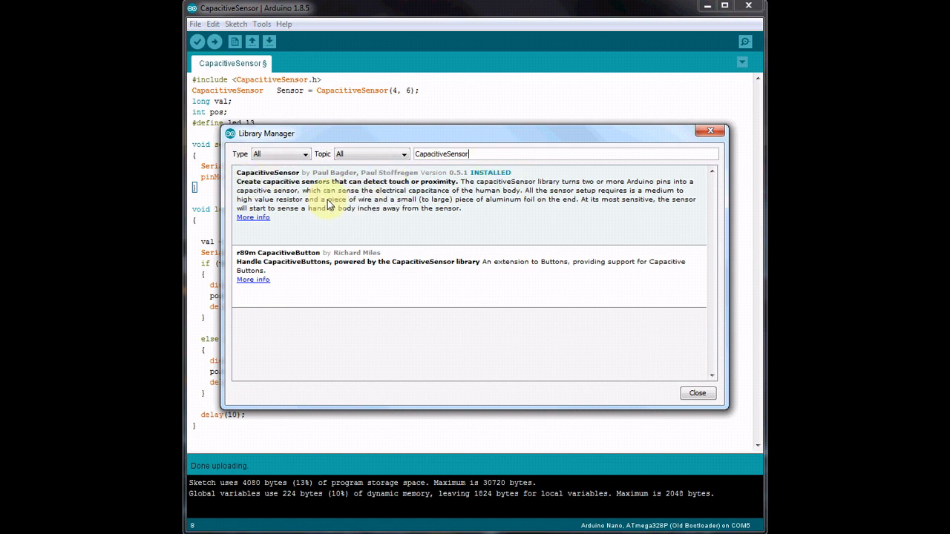
mouse_move(304, 182)
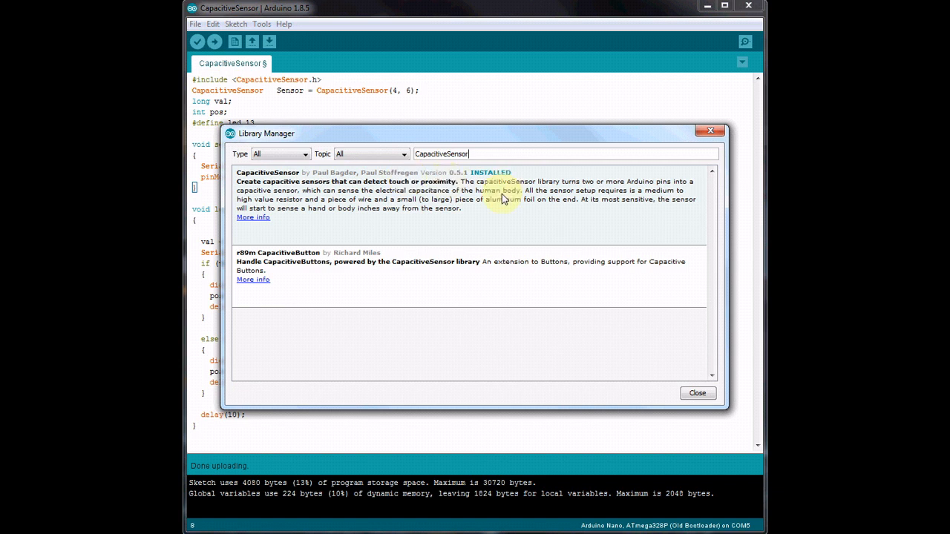
mouse_move(685, 157)
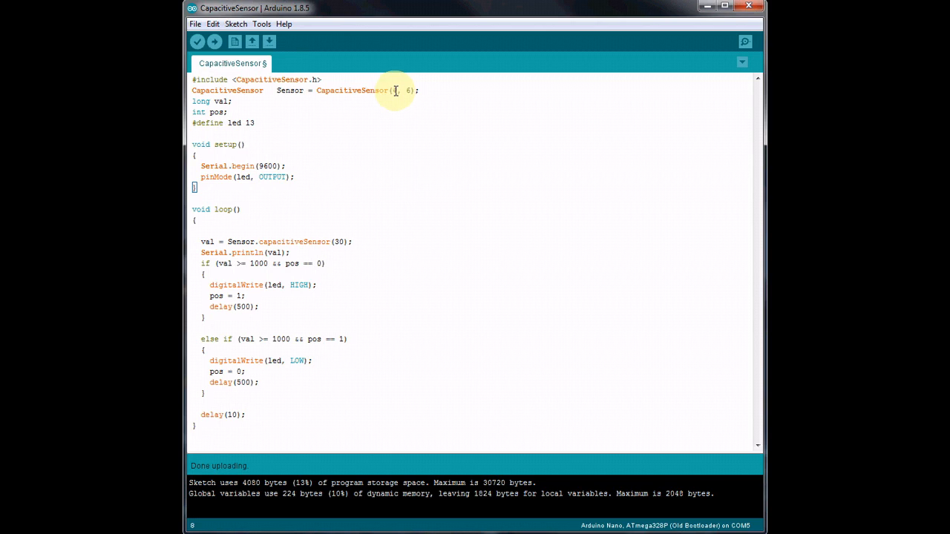
Close the Library Manager and retype pin 4 in the CapacitiveSensor constructor.
type("4")
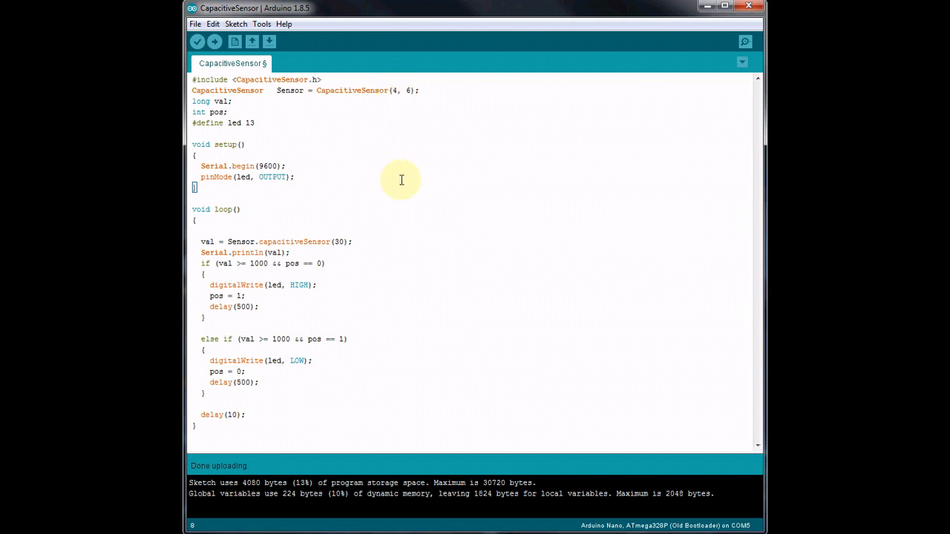
left_click(409, 91)
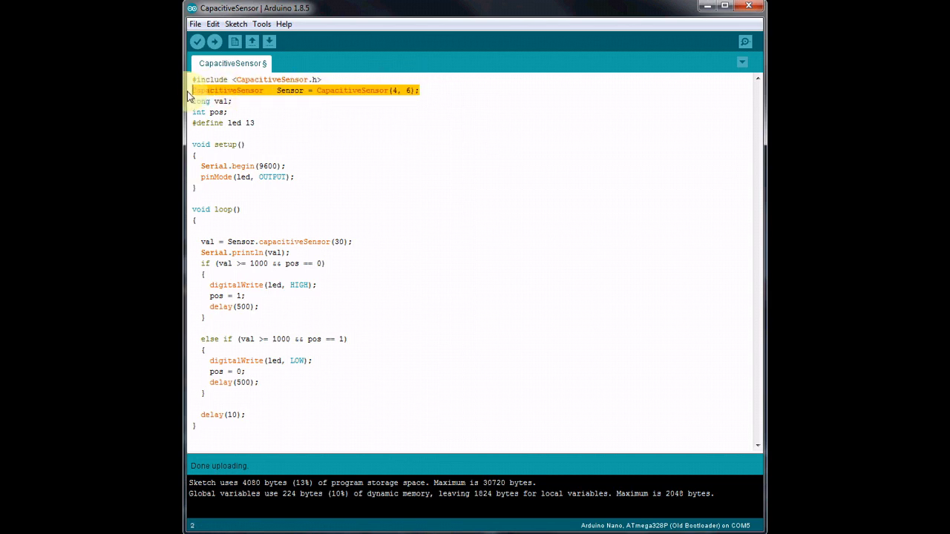
Paste a copy of the sensor declaration below the original and place the cursor in the copy.
left_click(433, 90)
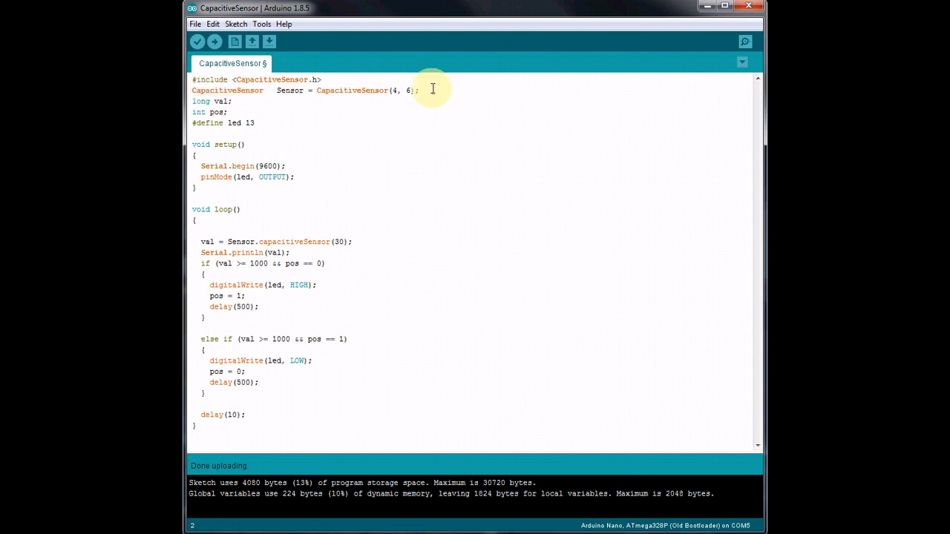
right_click(201, 101)
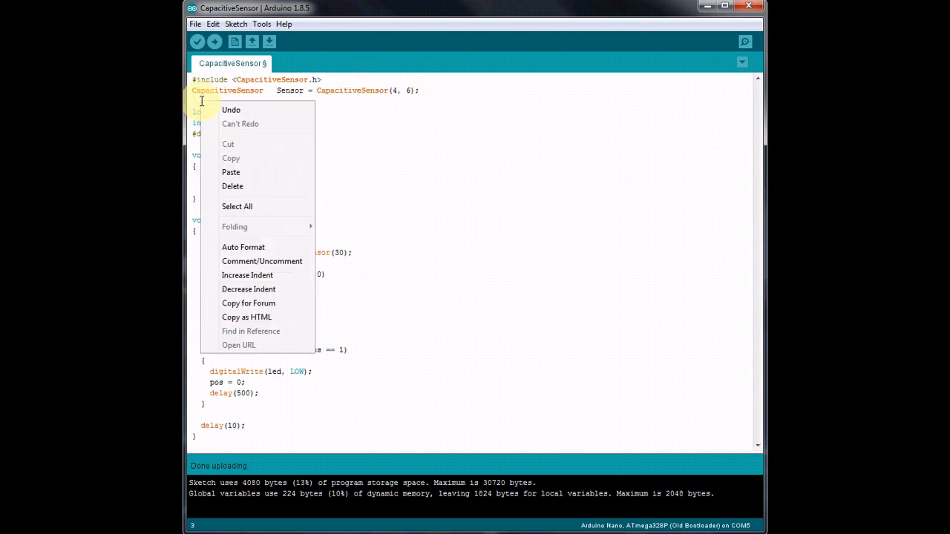
left_click(230, 171)
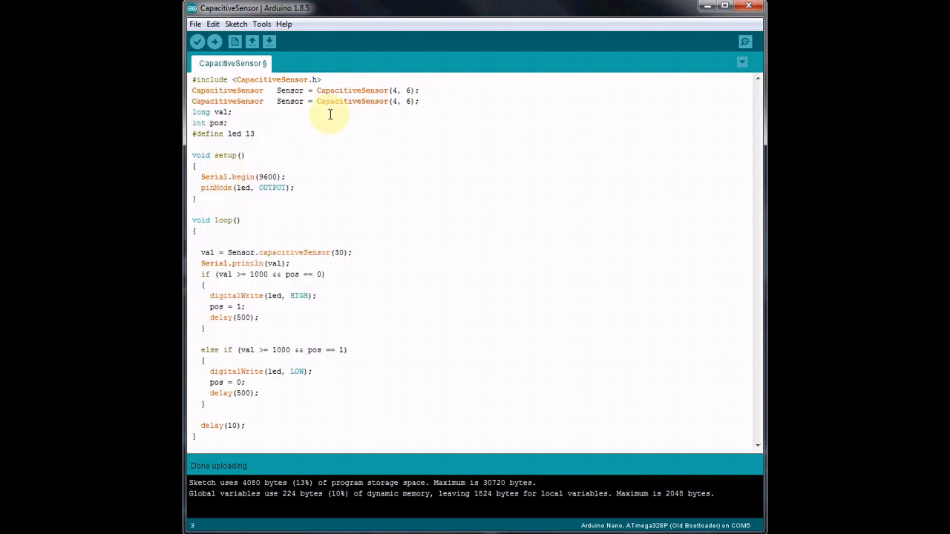
left_click(304, 101)
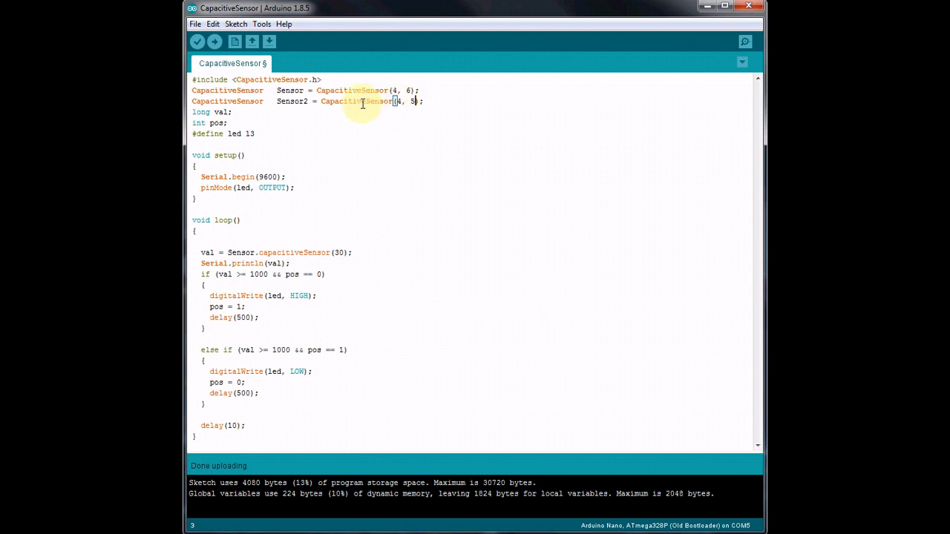
mouse_move(378, 101)
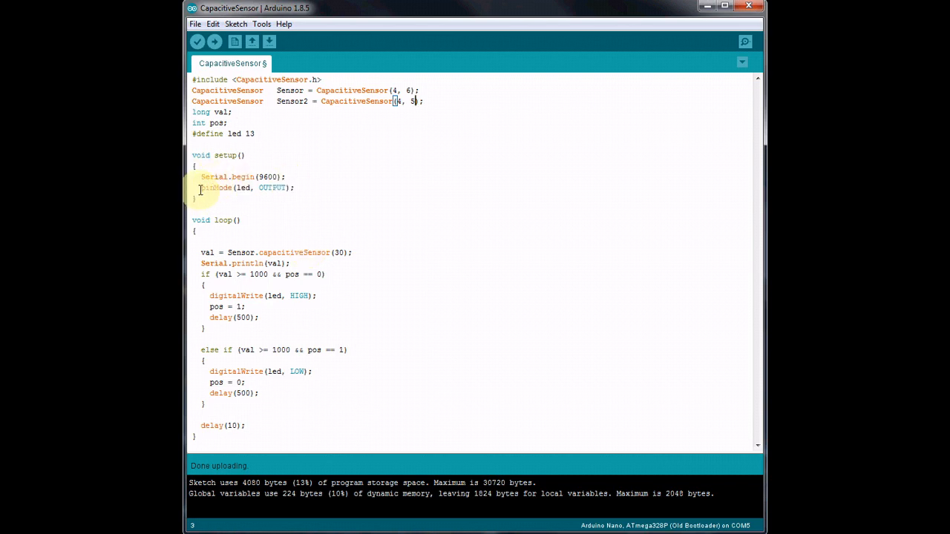
mouse_move(220, 220)
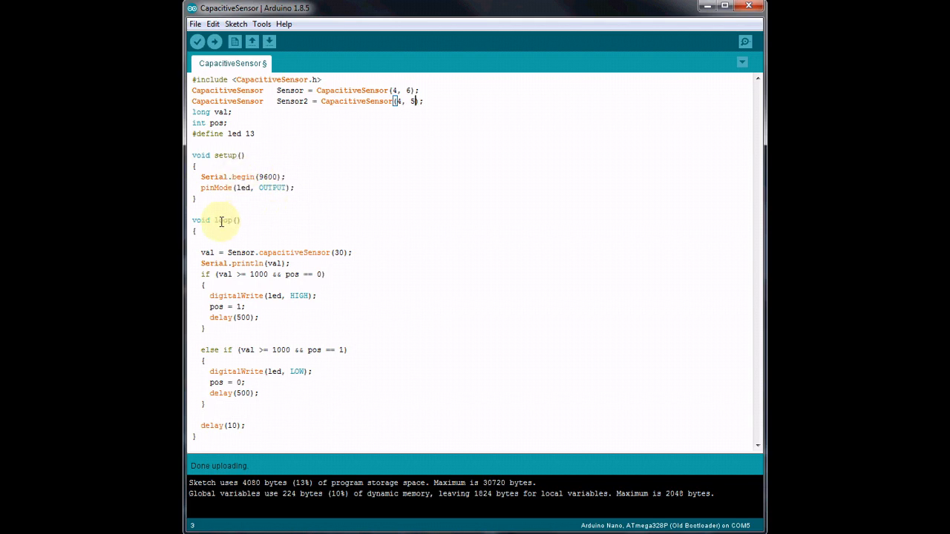
left_click(201, 253)
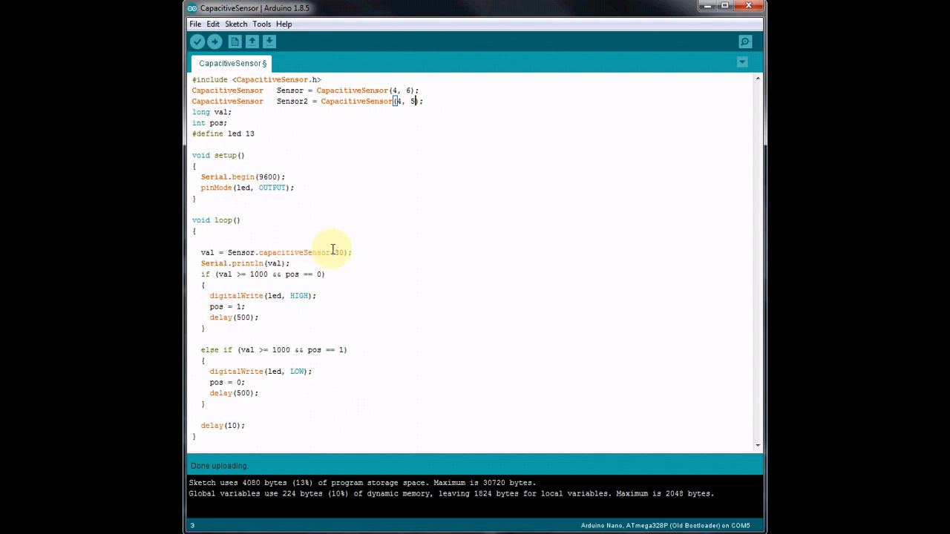
mouse_move(208, 253)
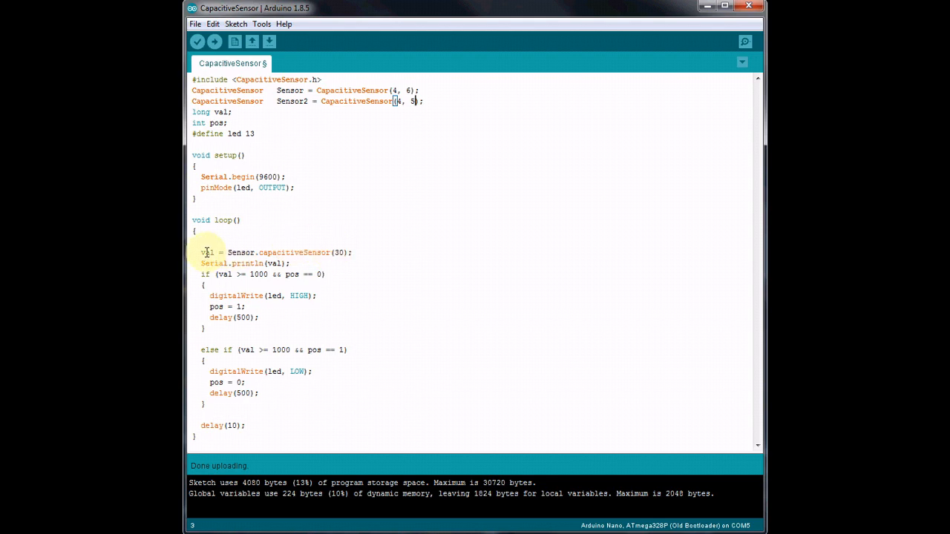
mouse_move(211, 263)
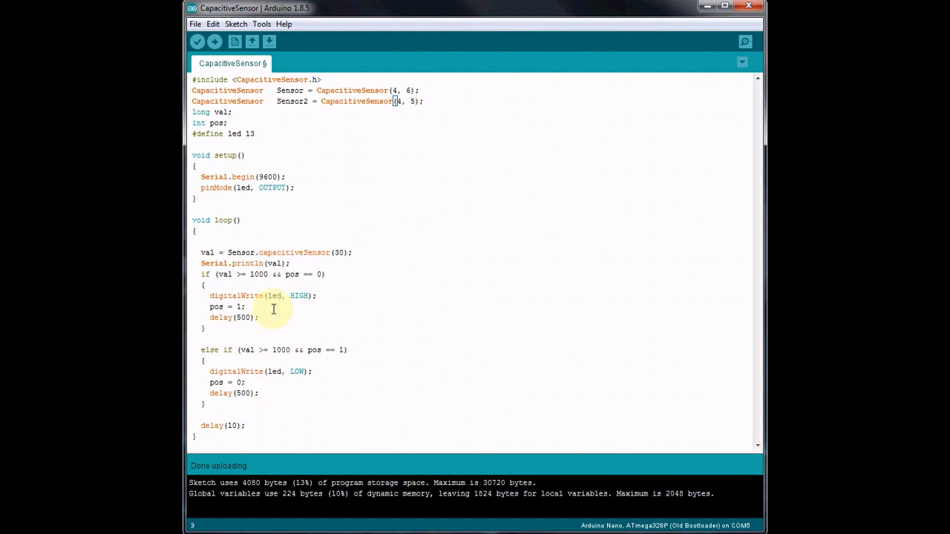
mouse_move(250, 294)
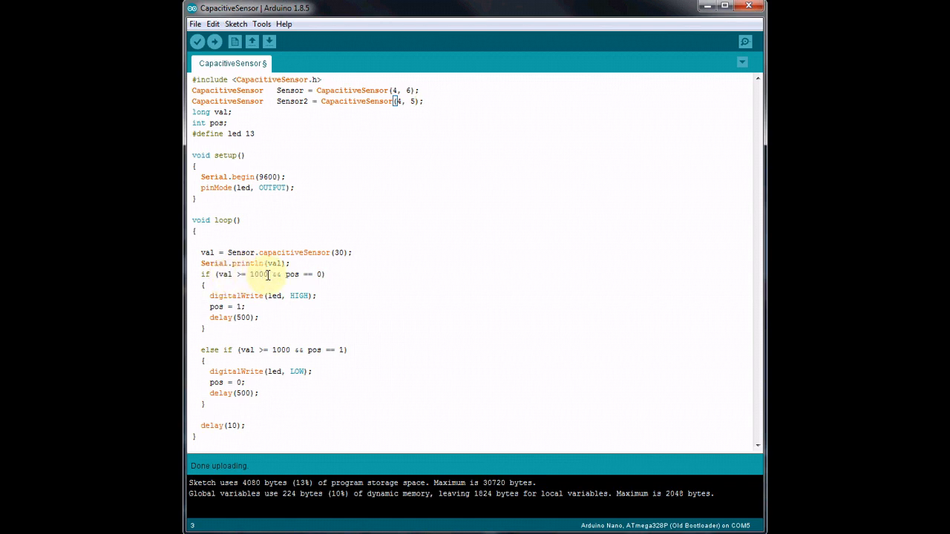
mouse_move(220, 252)
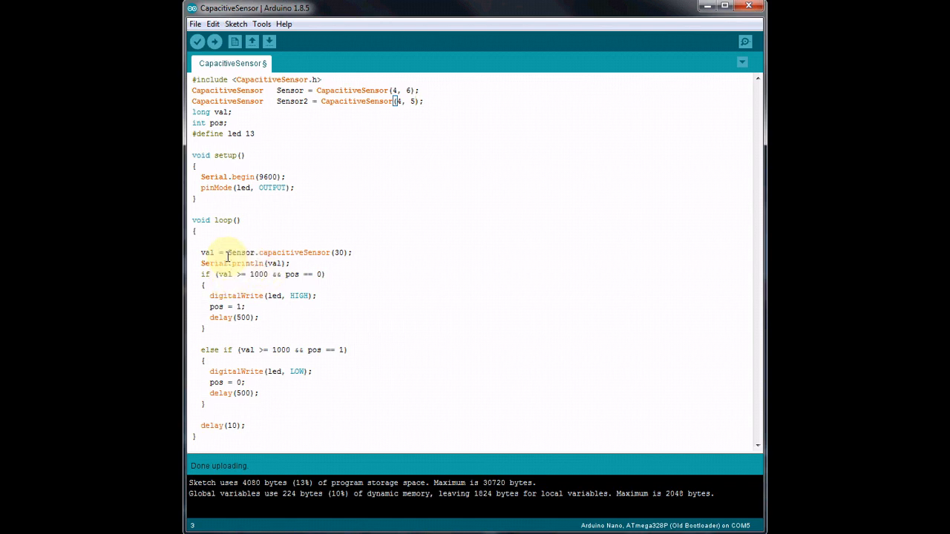
mouse_move(273, 300)
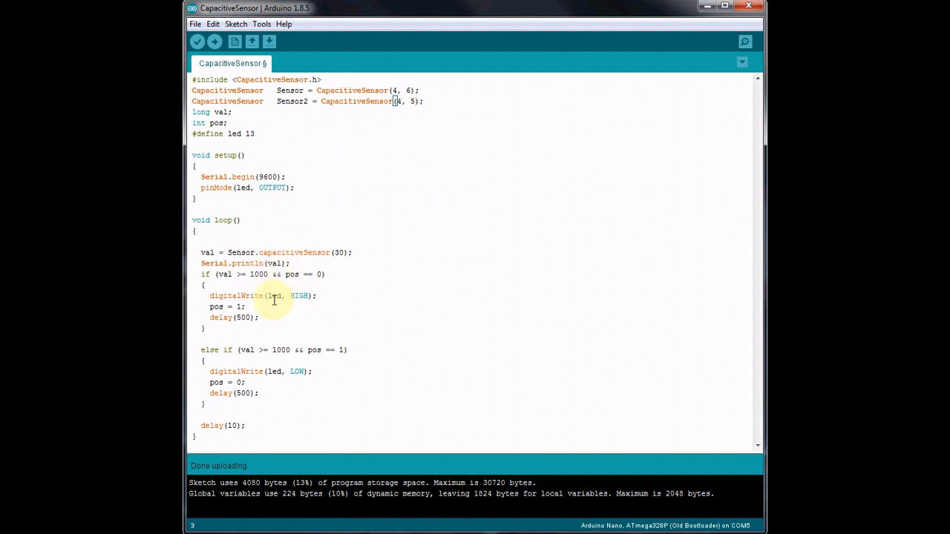
mouse_move(280, 350)
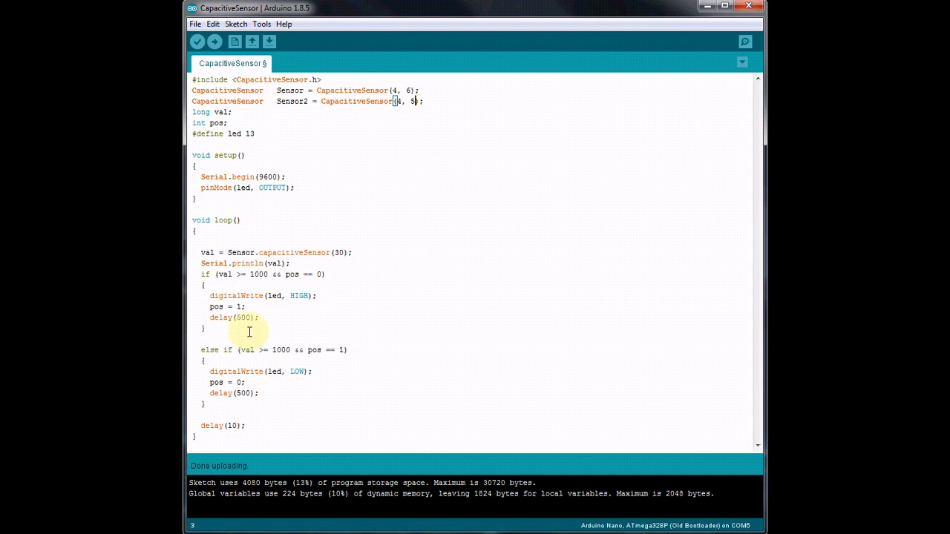
mouse_move(246, 317)
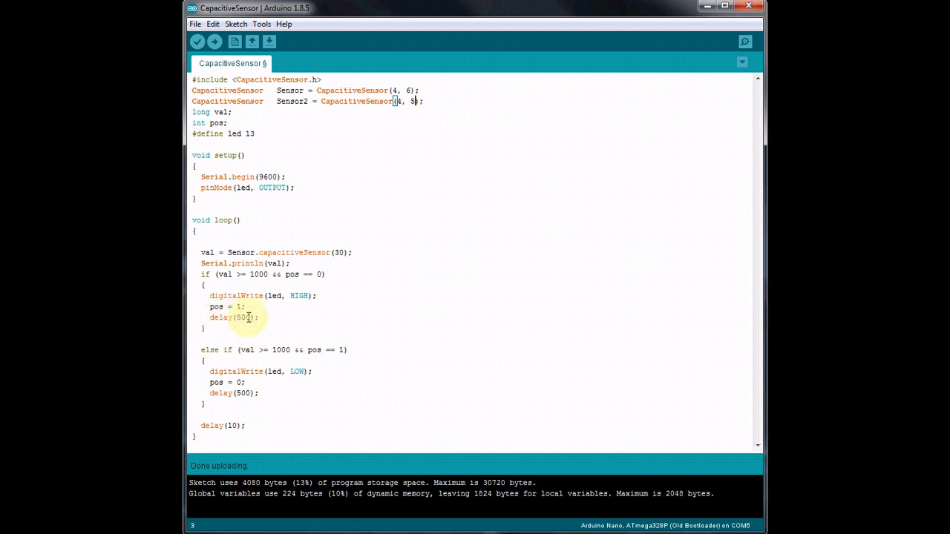
mouse_move(254, 318)
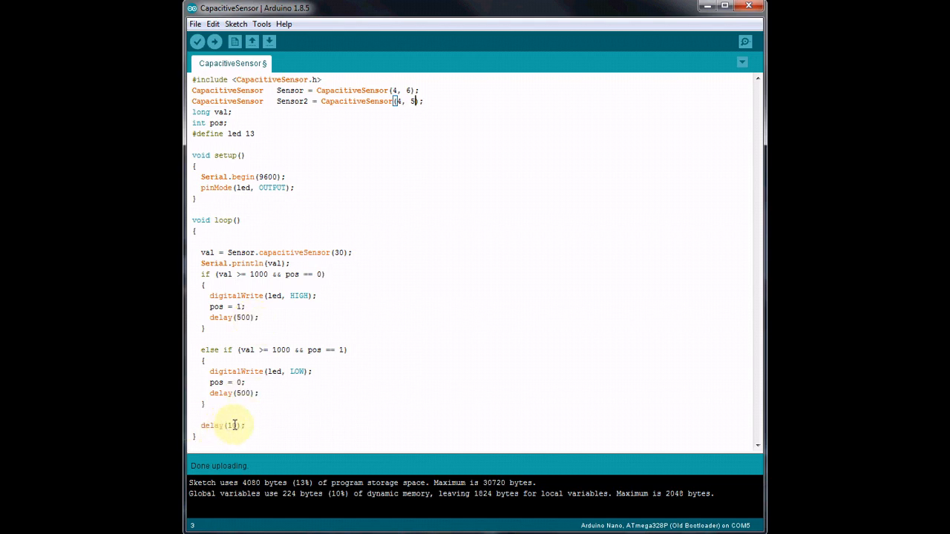
Change the loop's final delay from 10 to 500 and upload the sketch.
type("0")
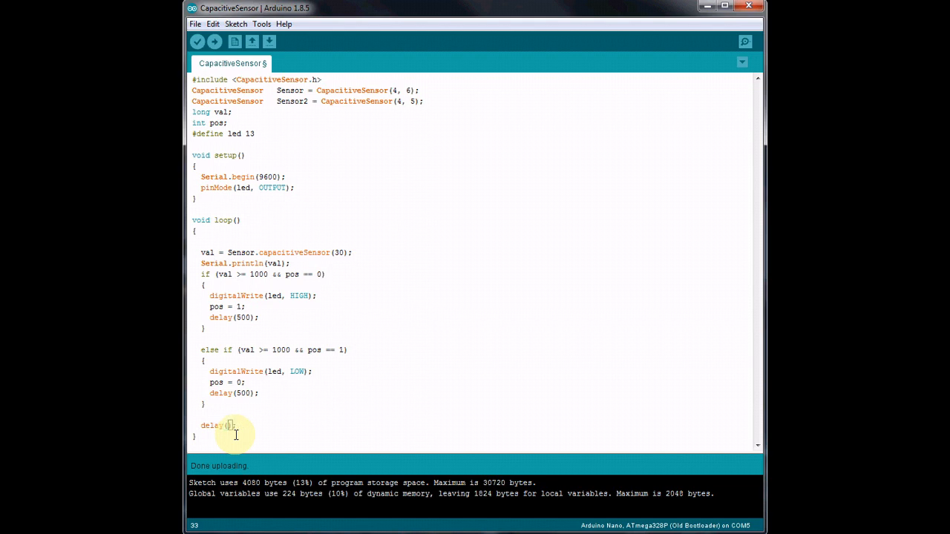
type("500")
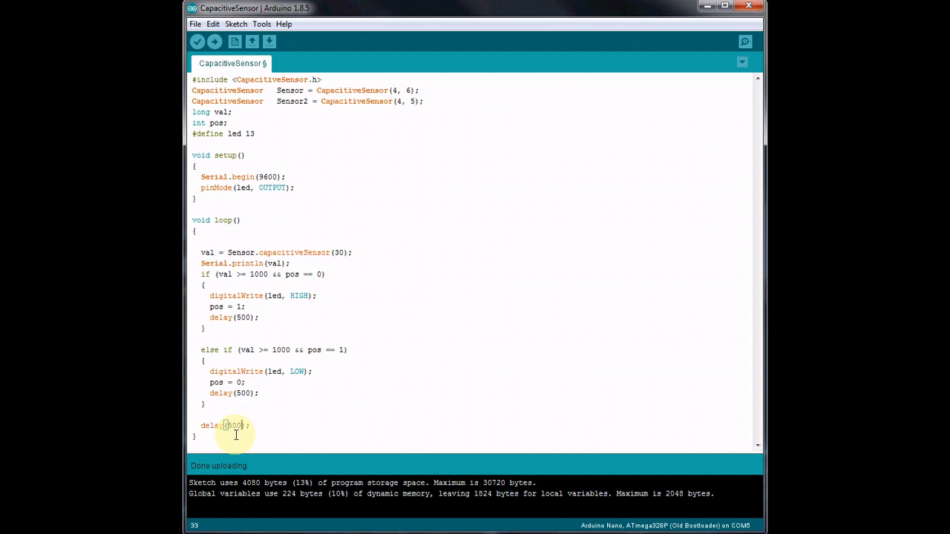
mouse_move(215, 41)
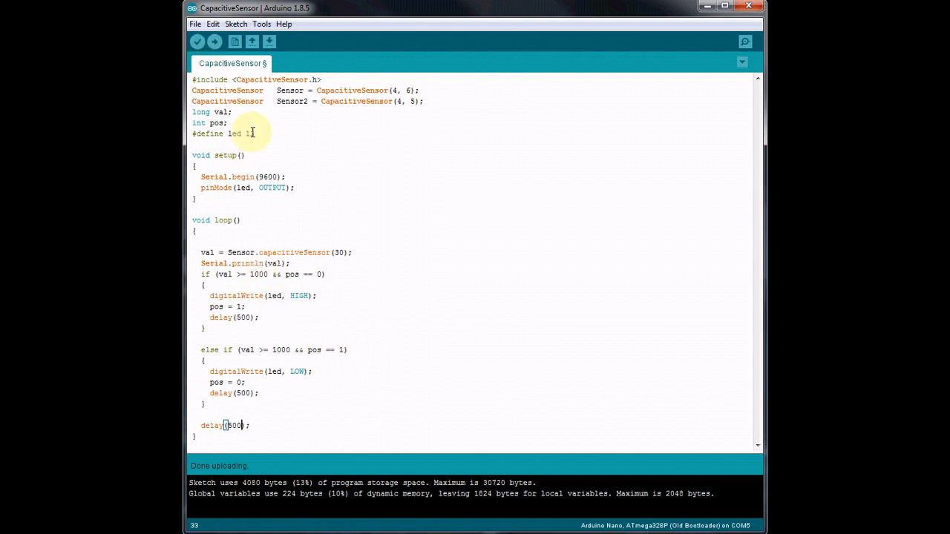
left_click(216, 41)
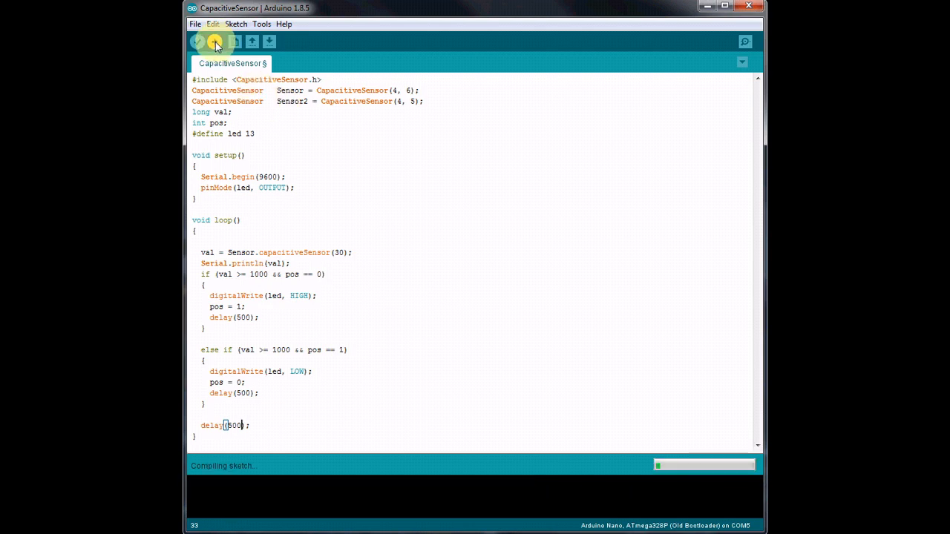
Finish uploading the 500 ms delay sketch and open the Serial Monitor on COM5.
left_click(215, 41)
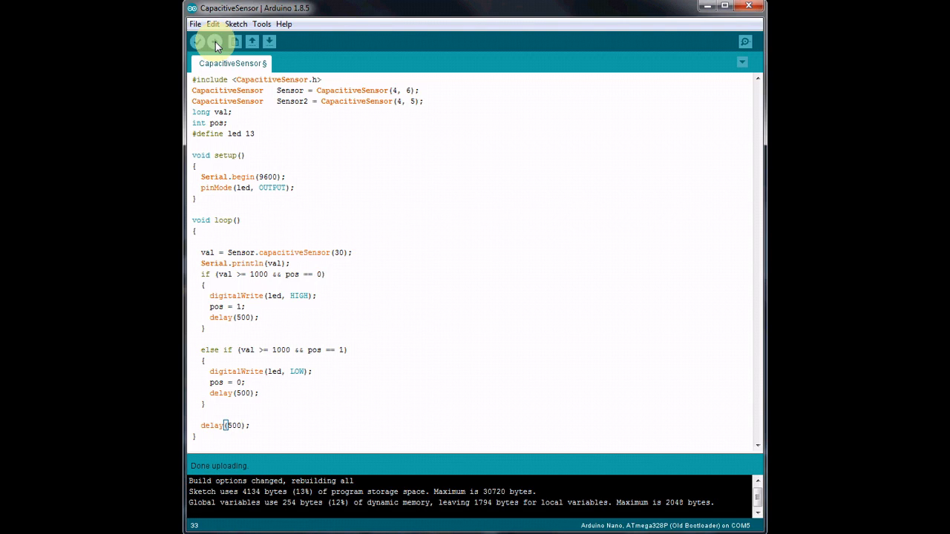
left_click(745, 41)
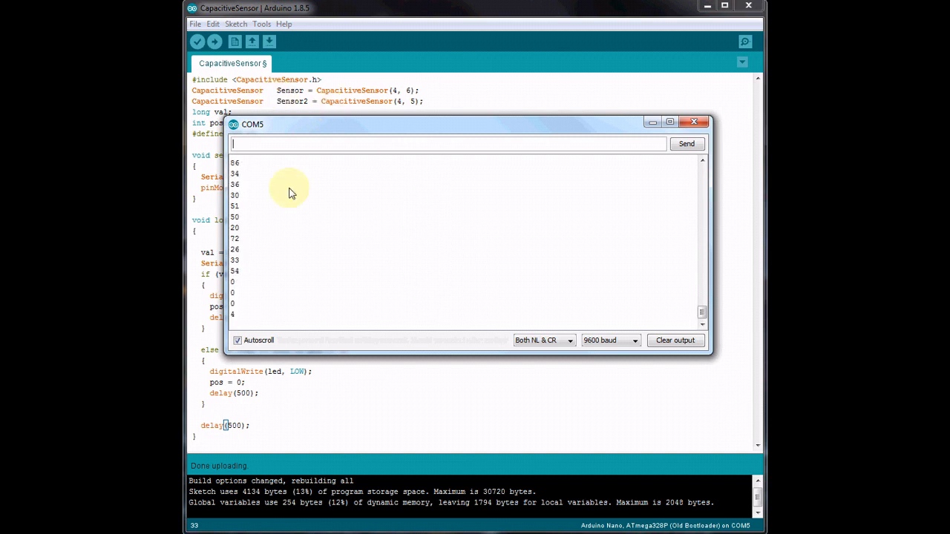
mouse_move(264, 267)
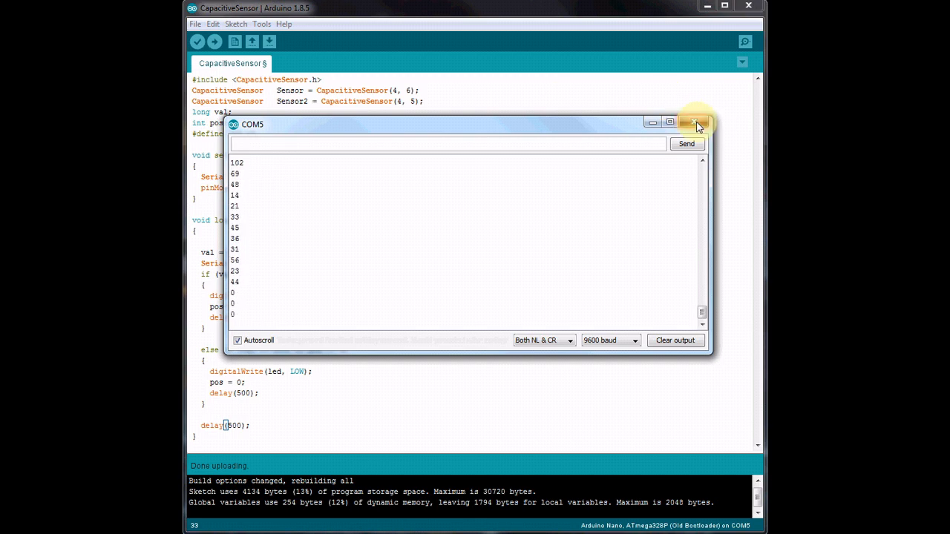
left_click(691, 121)
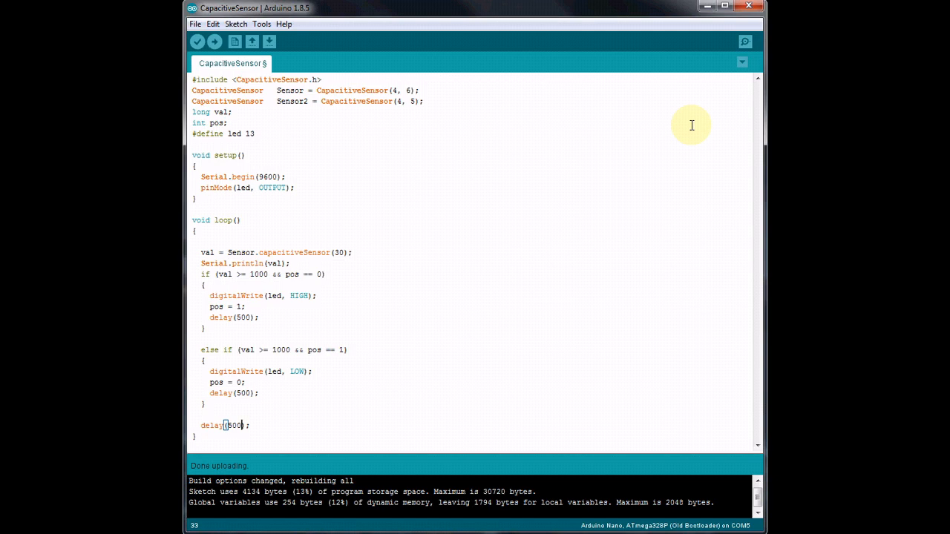
mouse_move(688, 127)
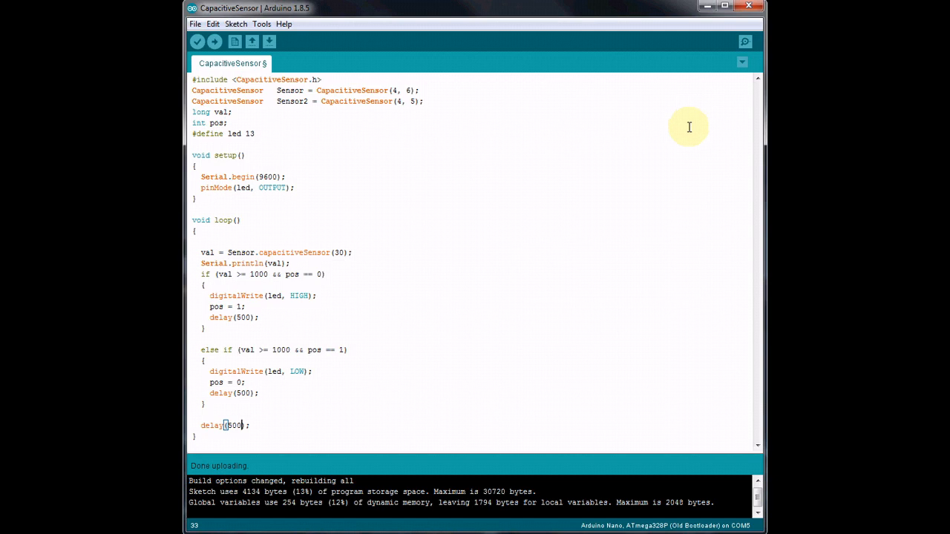